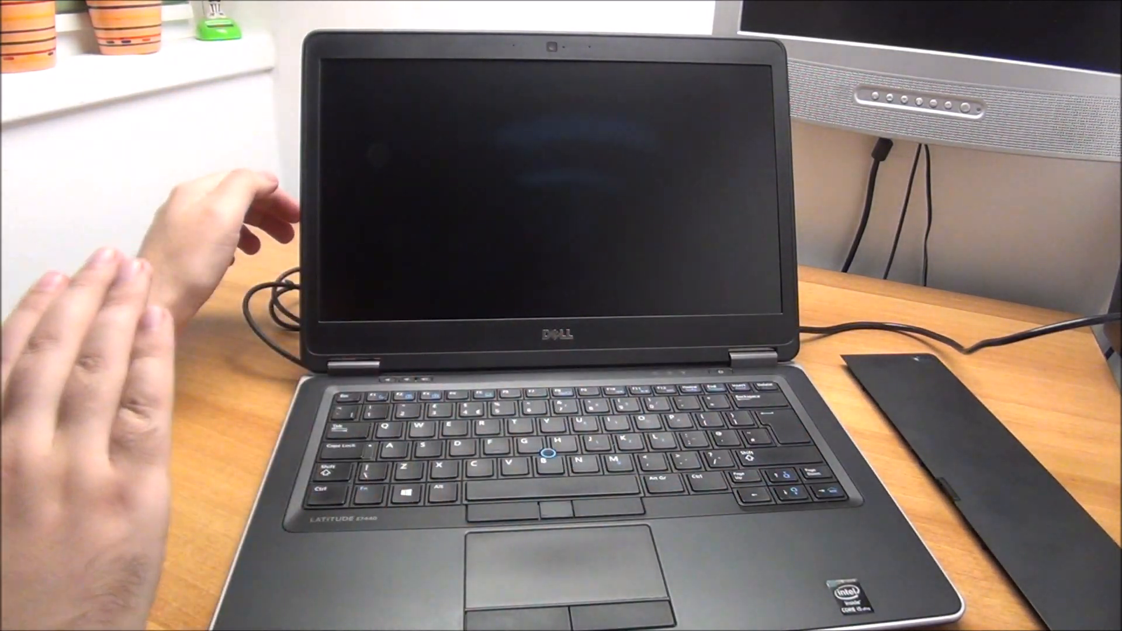
- Log in and launch the app so the User Account Control prompt appears
left_click(783, 480)
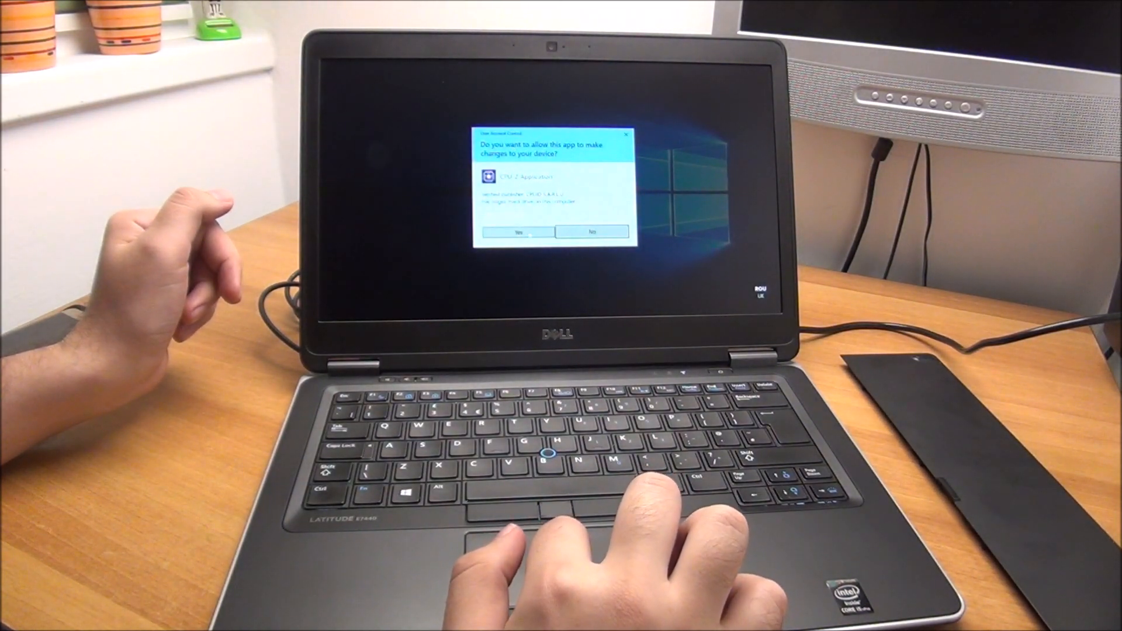
- Approve the UAC prompt and view CPU performance in Task Manager showing 1.59 GHz
left_click(516, 231)
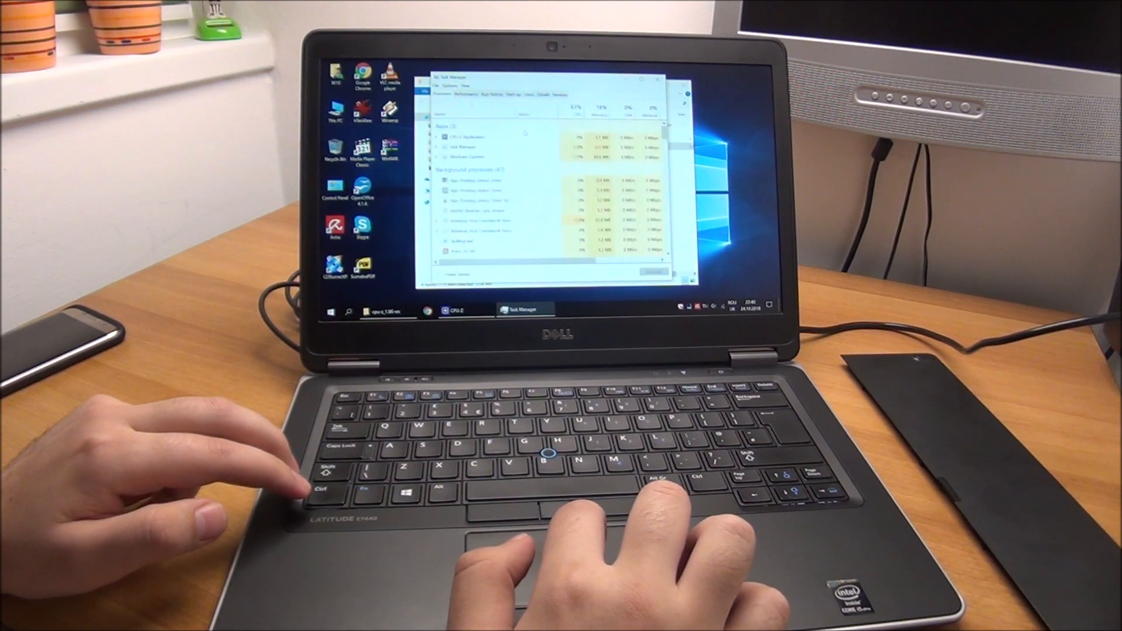
left_click(470, 94)
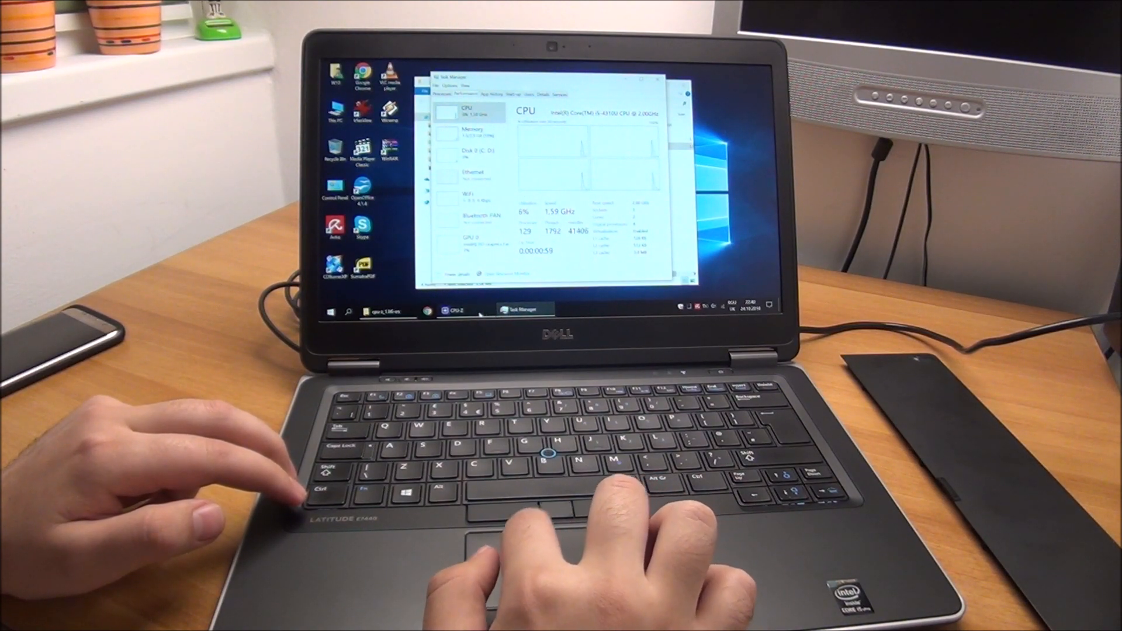
left_click(451, 309)
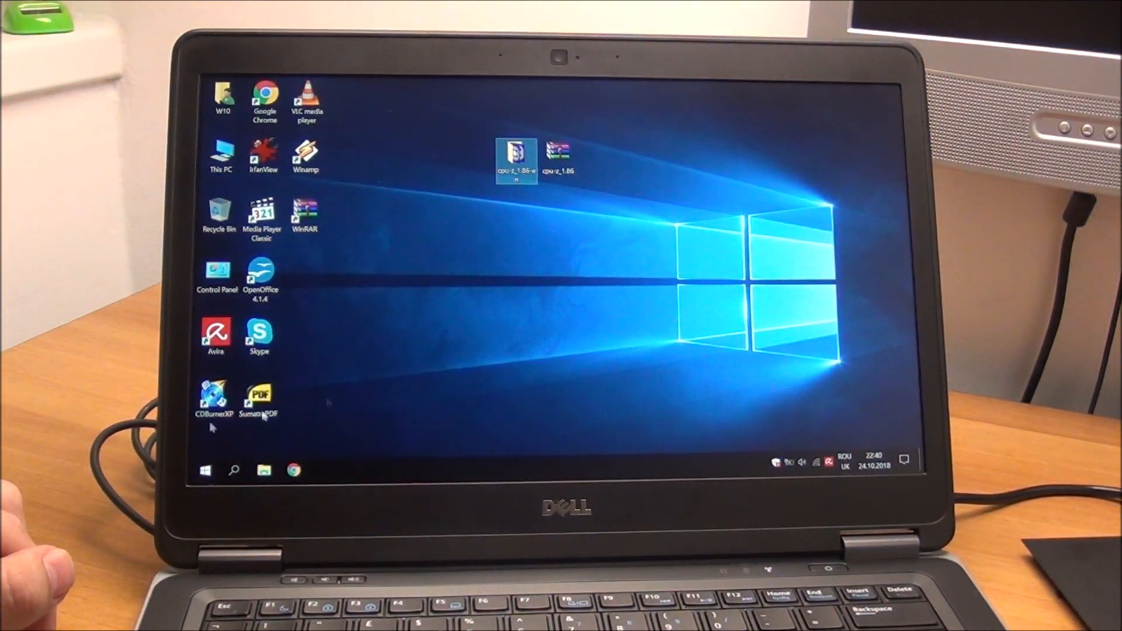
- Close Task Manager and CPU-Z, returning to the desktop before restarting into BIOS
left_click(205, 470)
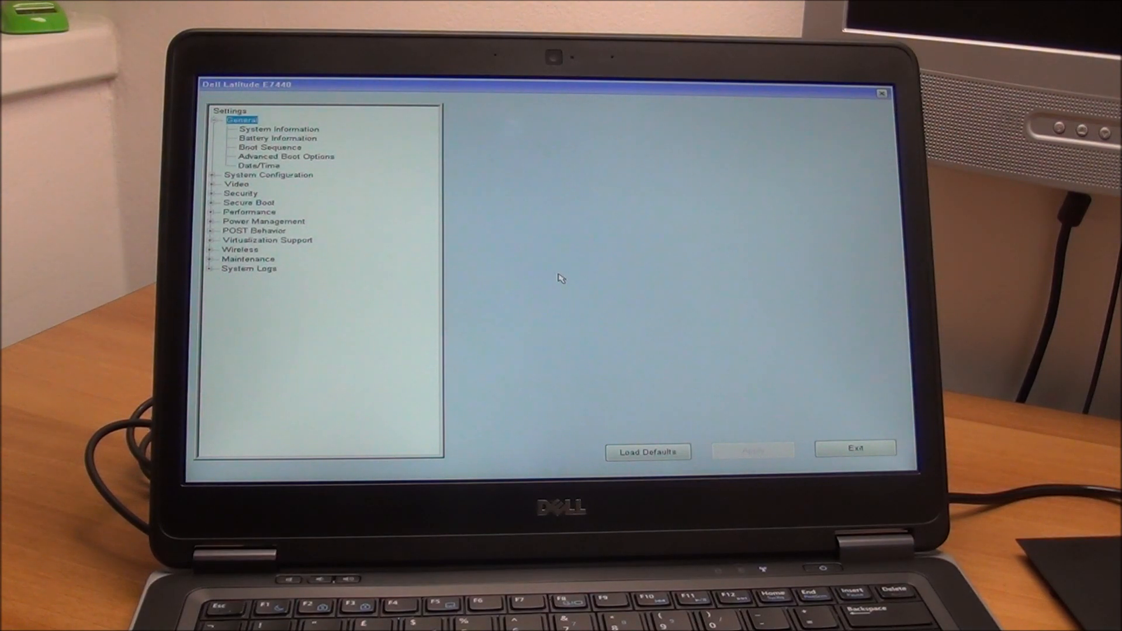
- Untick Enable Intel SpeedStep under Performance and apply the change
left_click(276, 172)
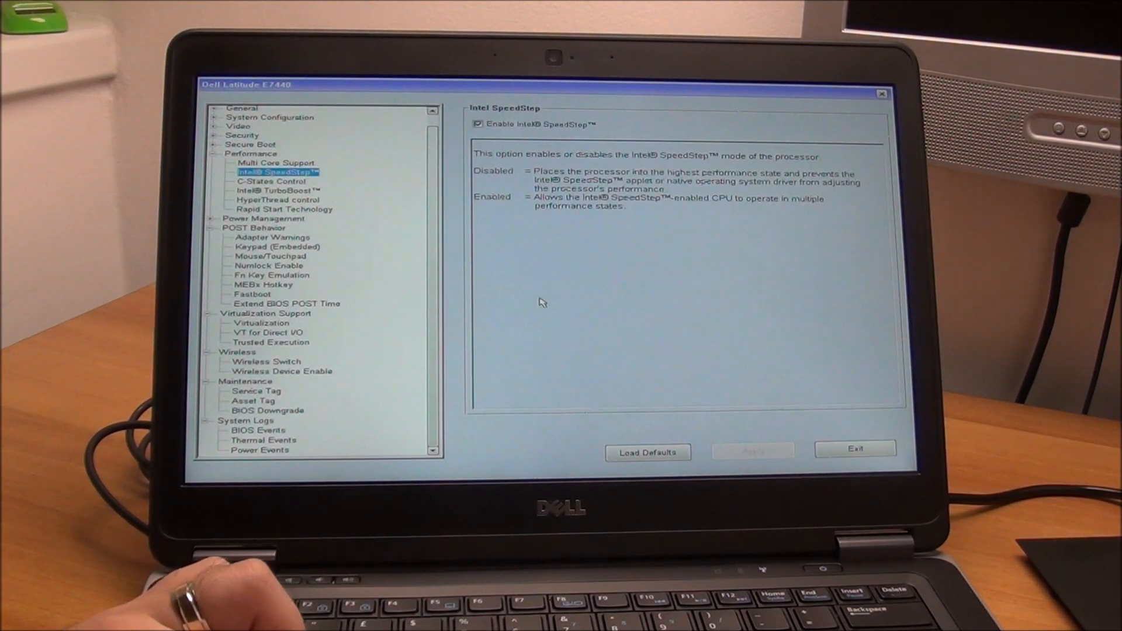
mouse_move(513, 178)
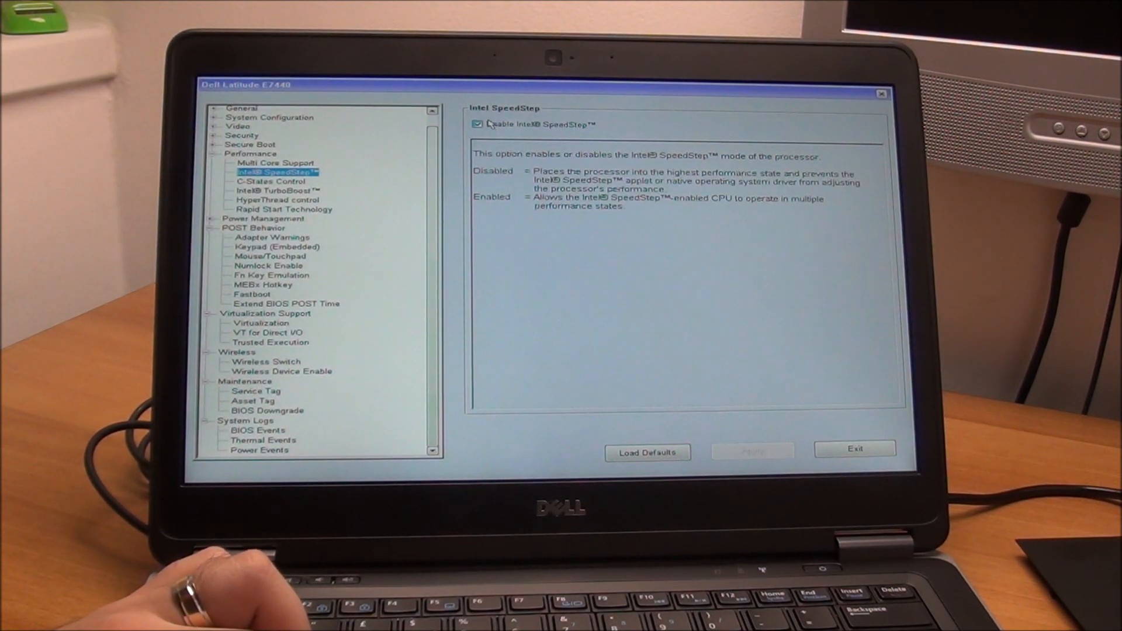
left_click(477, 124)
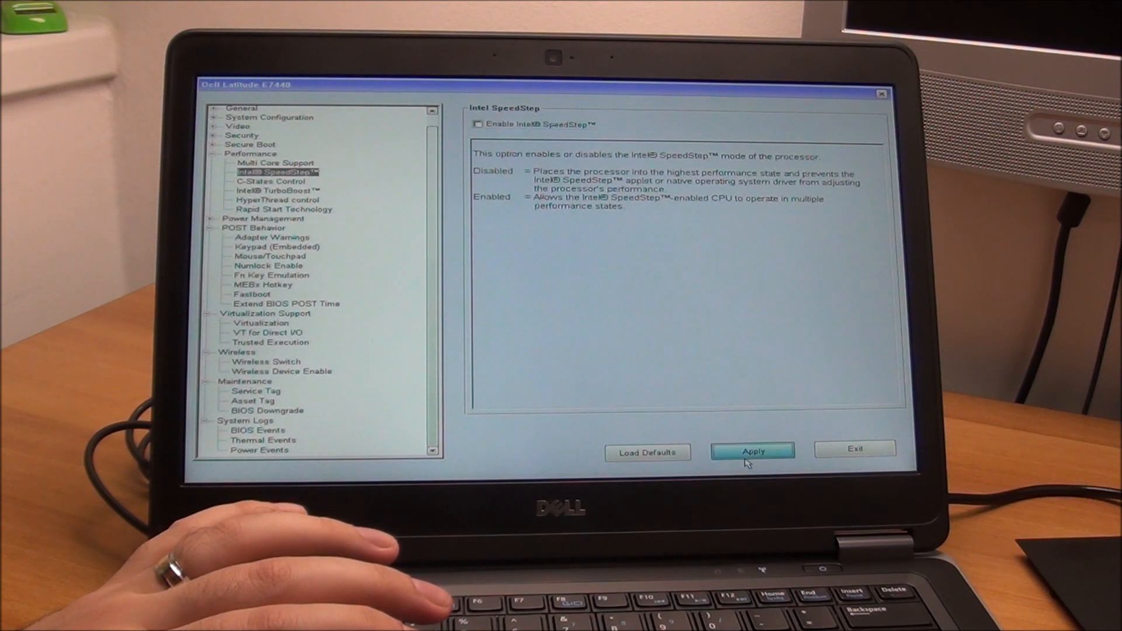
left_click(752, 451)
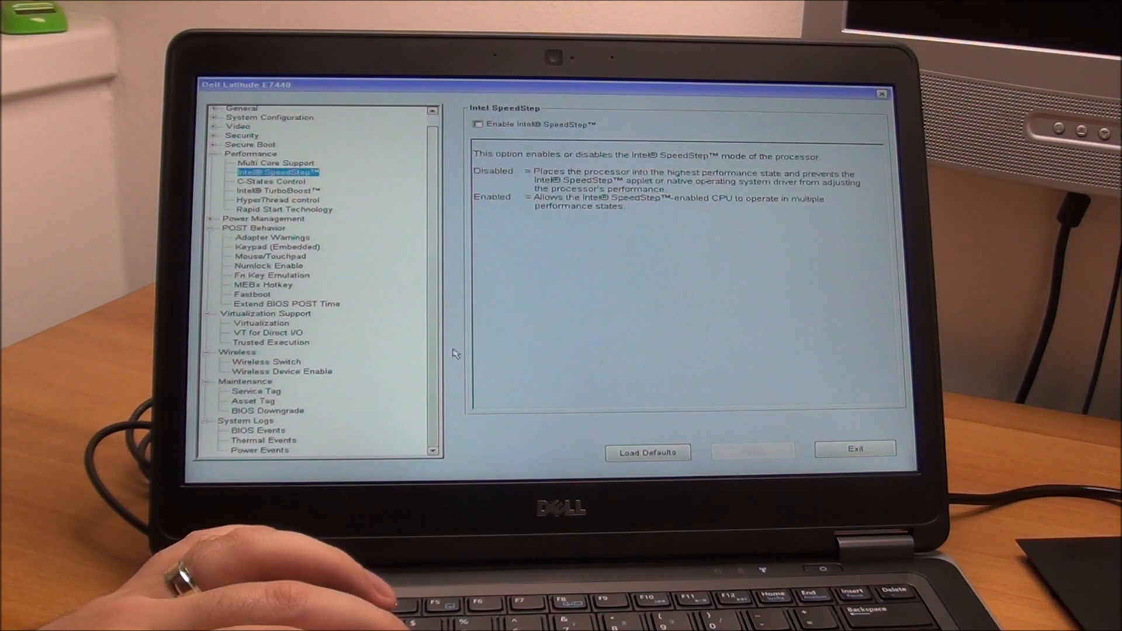
- Untick C states in C-States Control and apply, after rechecking SpeedStep
left_click(270, 181)
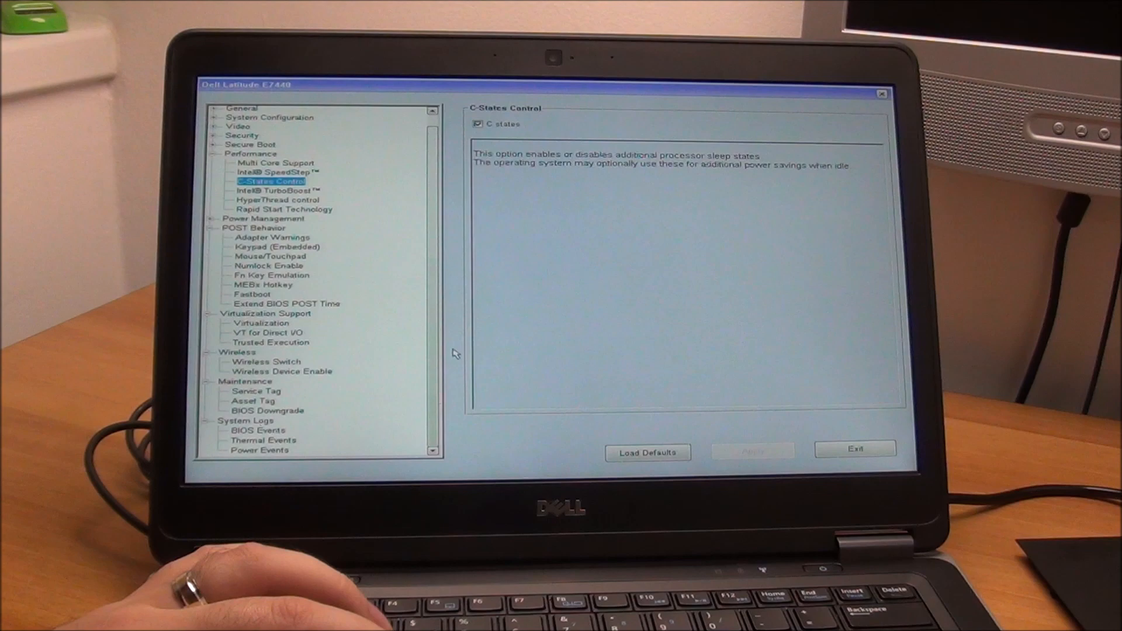
left_click(279, 172)
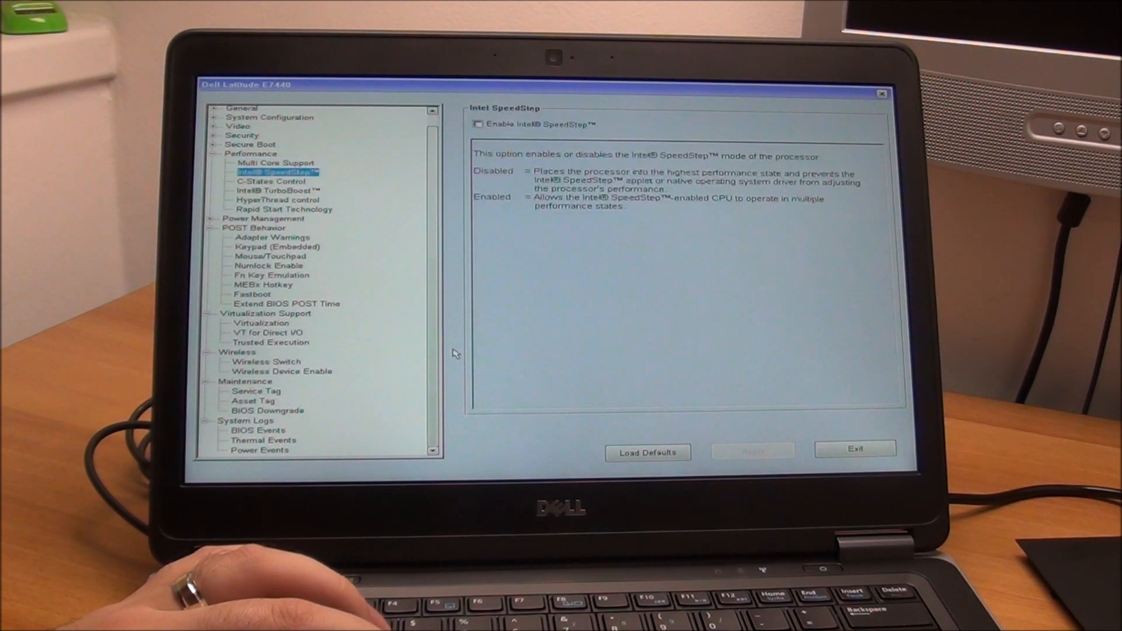
left_click(270, 181)
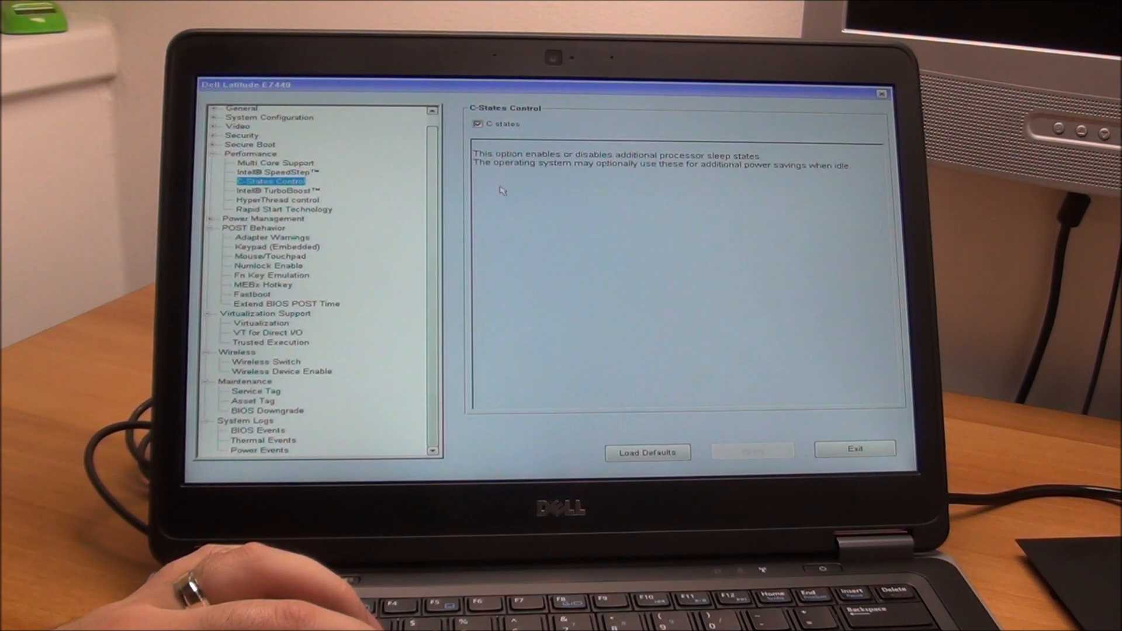
left_click(478, 123)
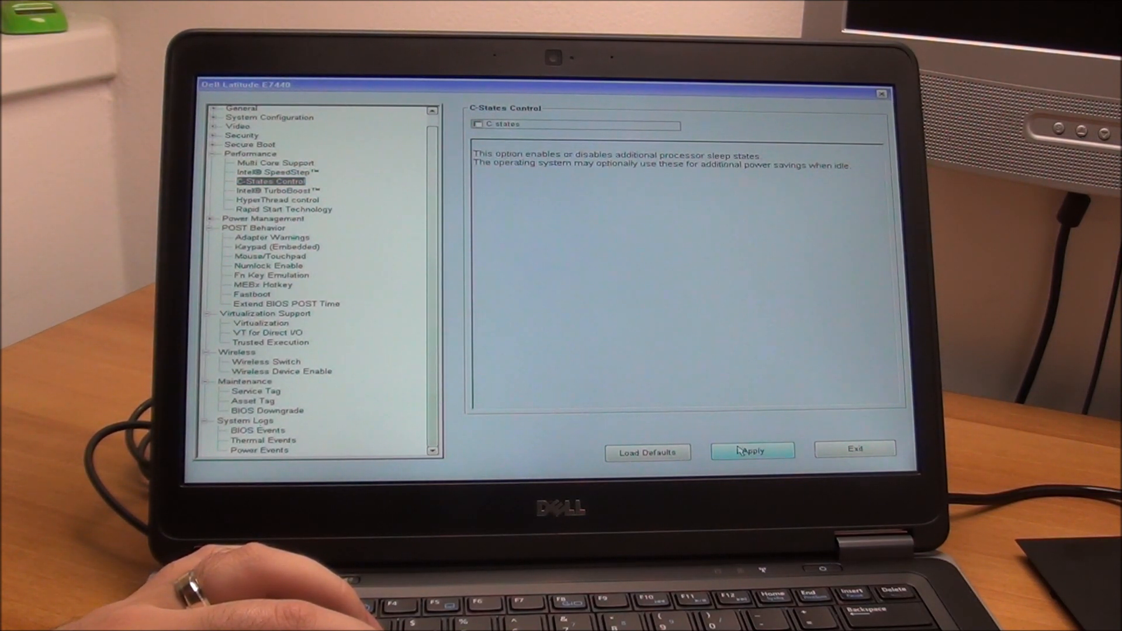
left_click(278, 191)
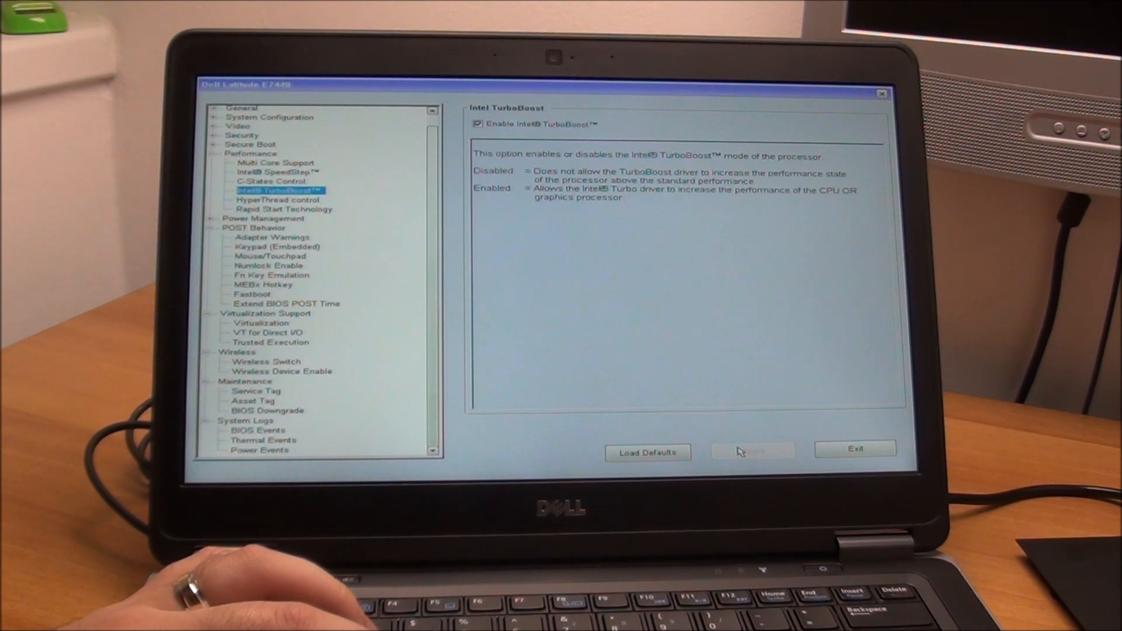
left_click(286, 209)
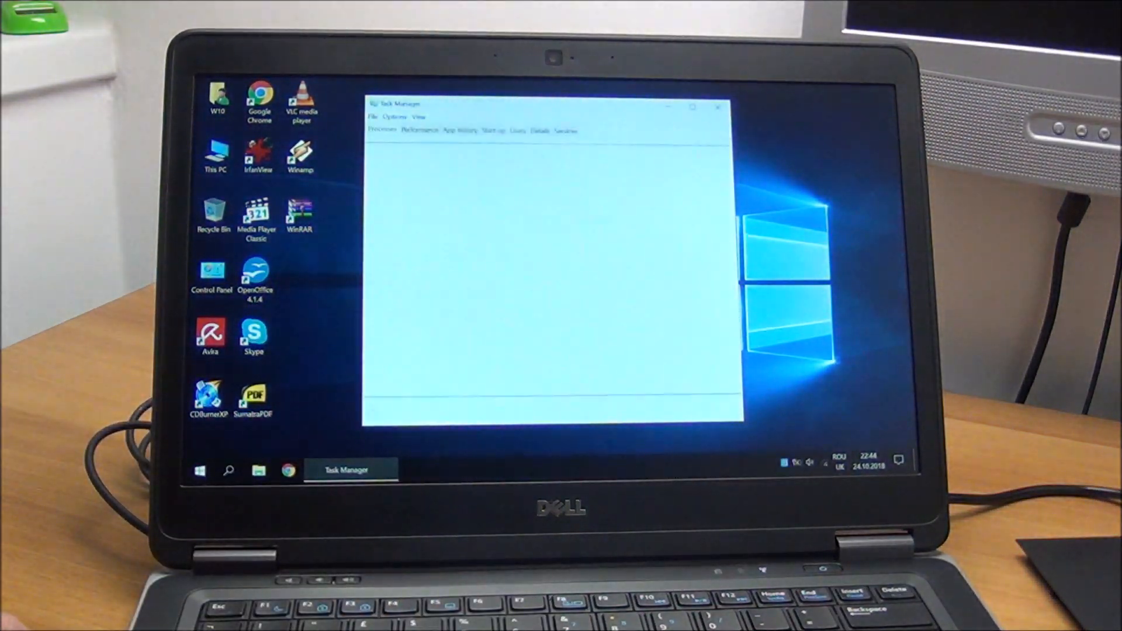
- Read the CPU speed of 2.59 GHz in Task Manager, then show the cpu-z_1.86-en folder
left_click(418, 129)
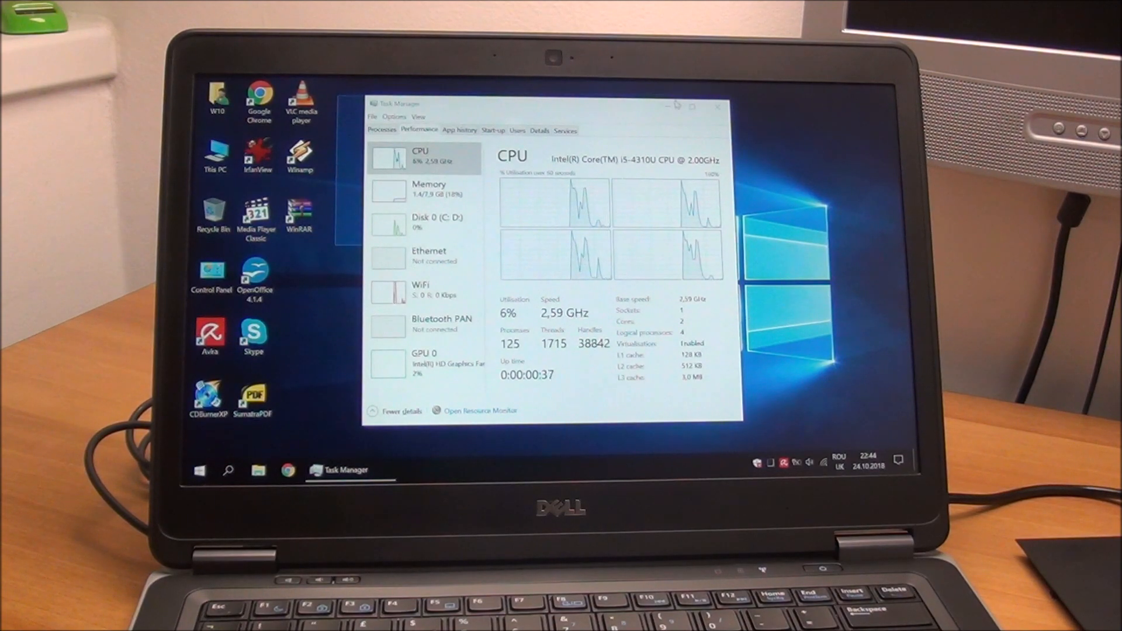
left_click(718, 106)
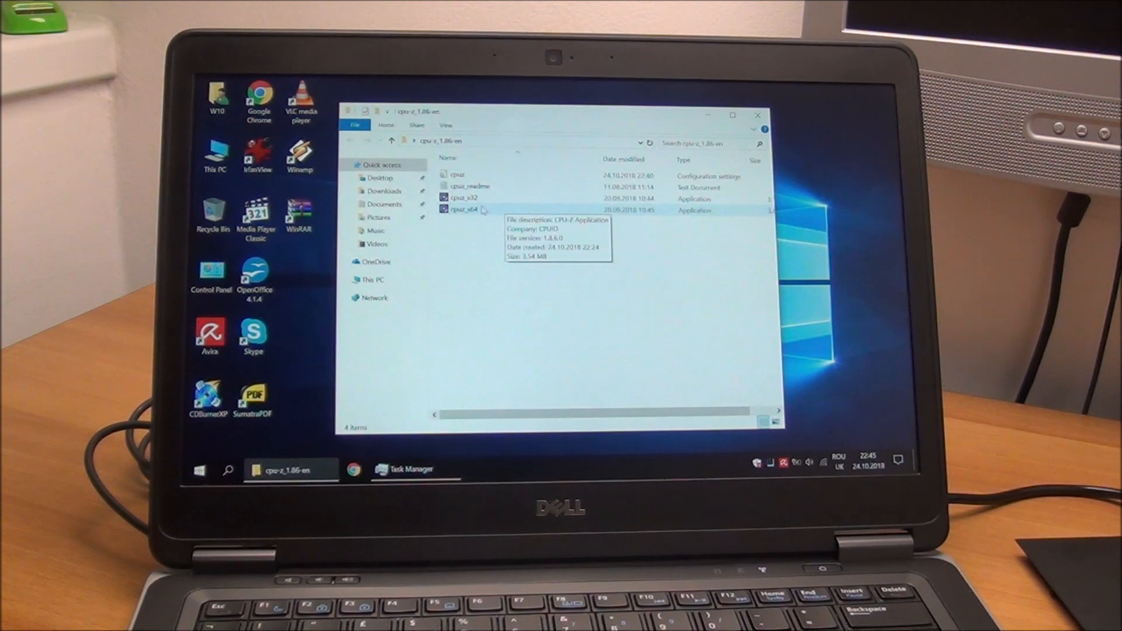
- Launch cpuz_x64, read Core Speed about 2594 MHz, and run then stop the Bench CPU test
double_click(465, 209)
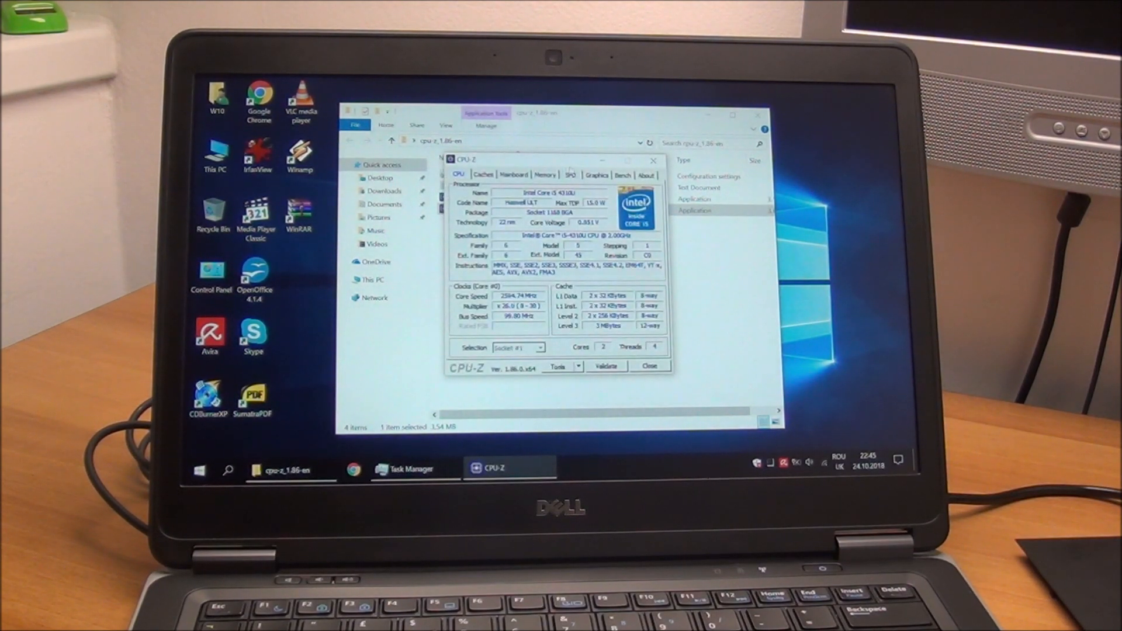
left_click(623, 175)
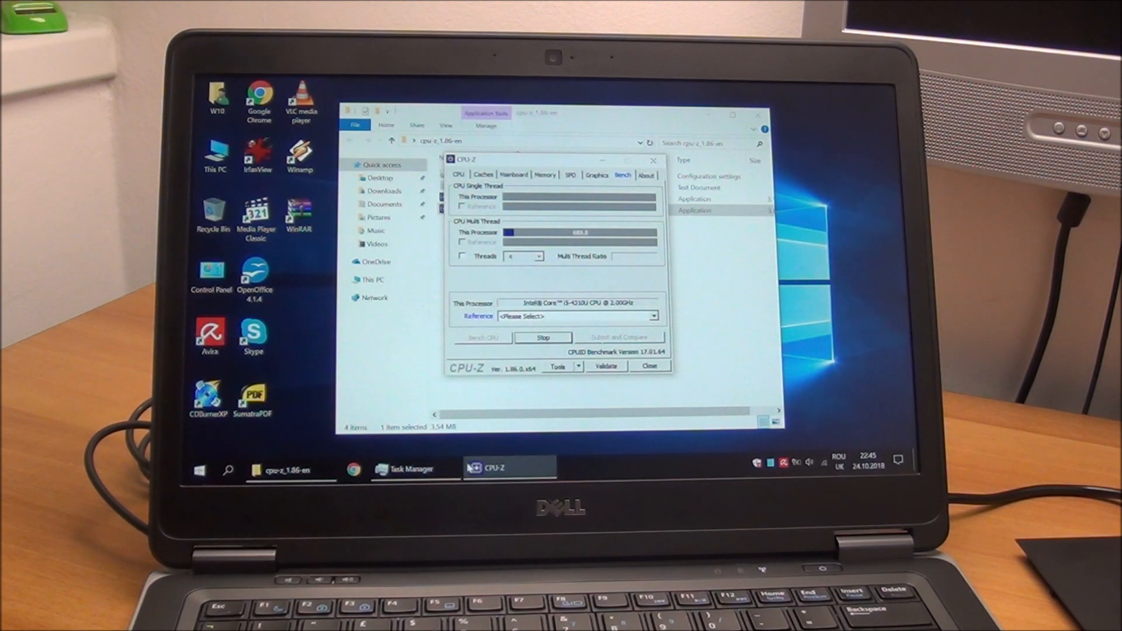
left_click(409, 468)
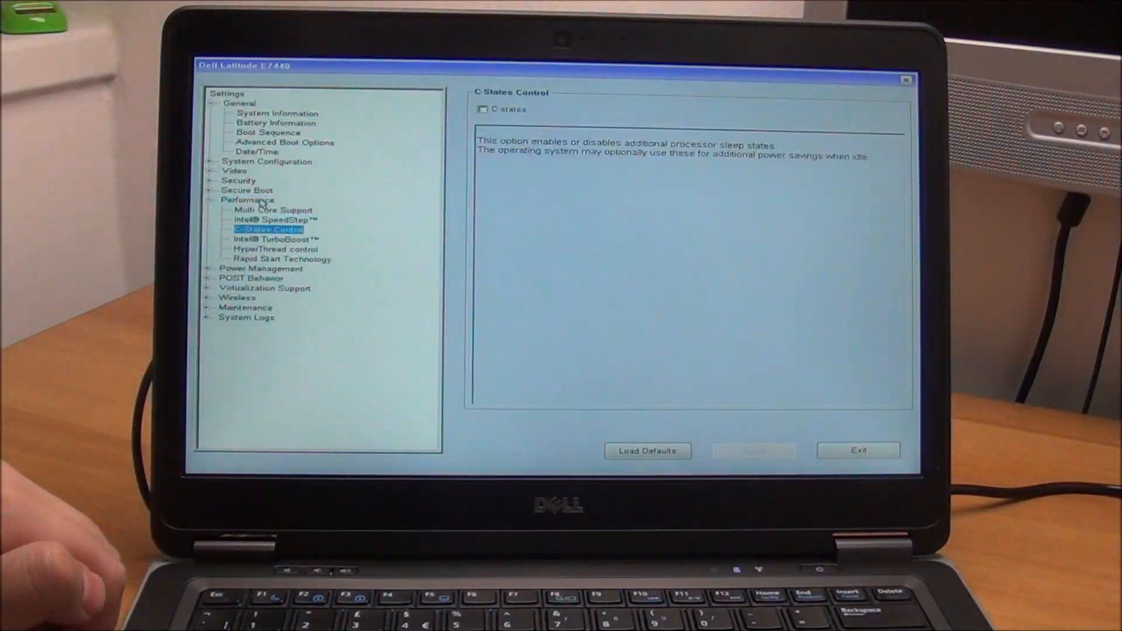
- Tick C states back on, then select Intel SpeedStep to confirm it stays disabled
left_click(483, 108)
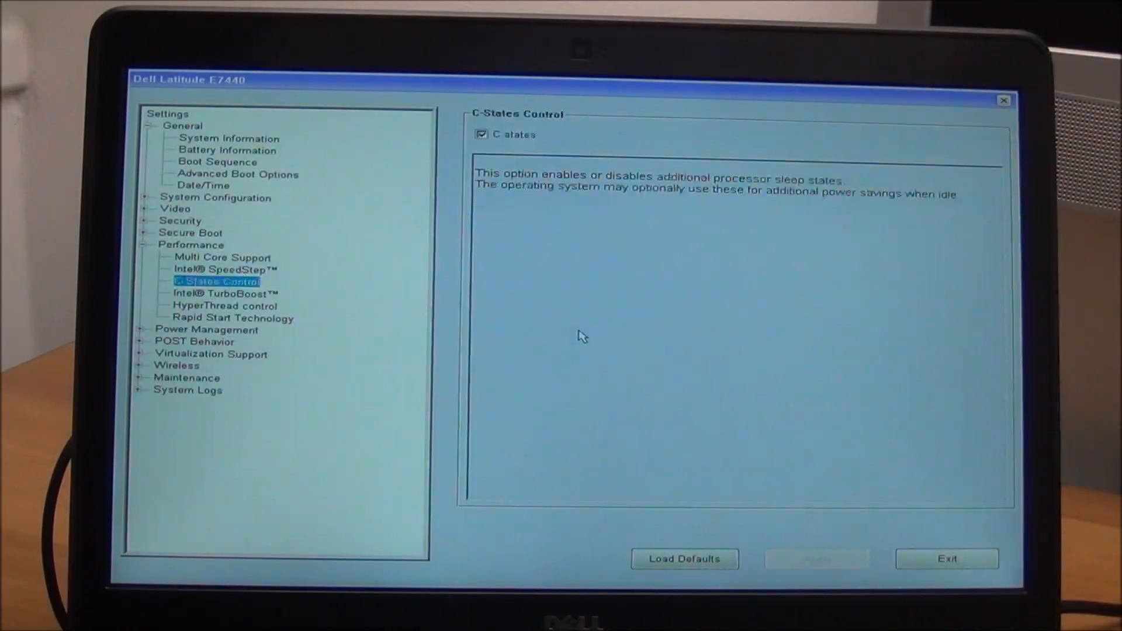
left_click(191, 244)
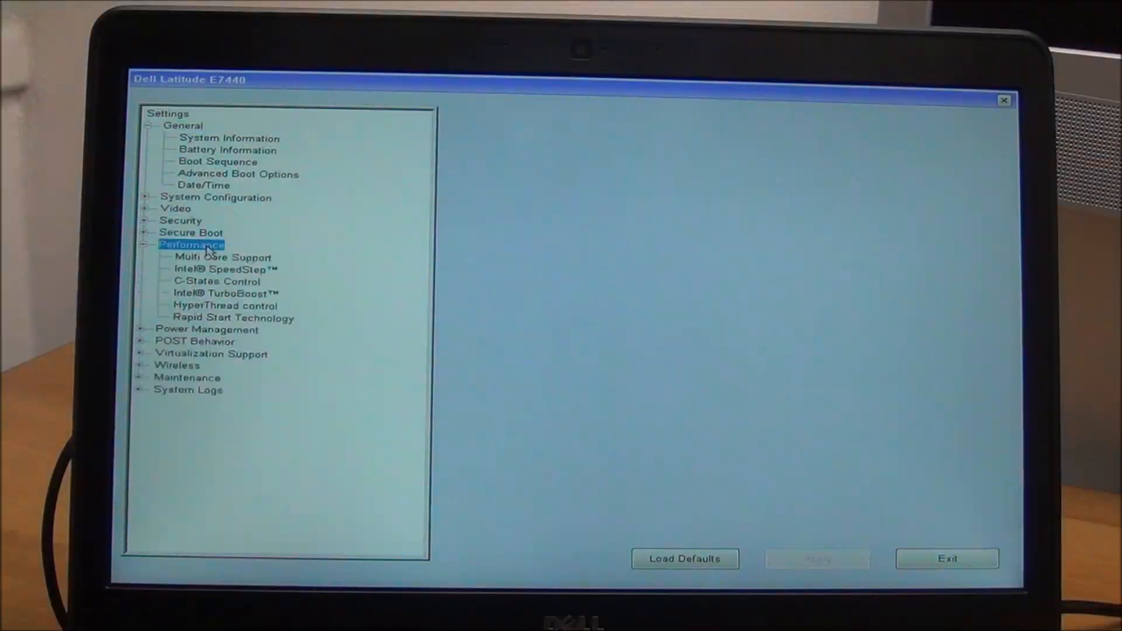
left_click(225, 269)
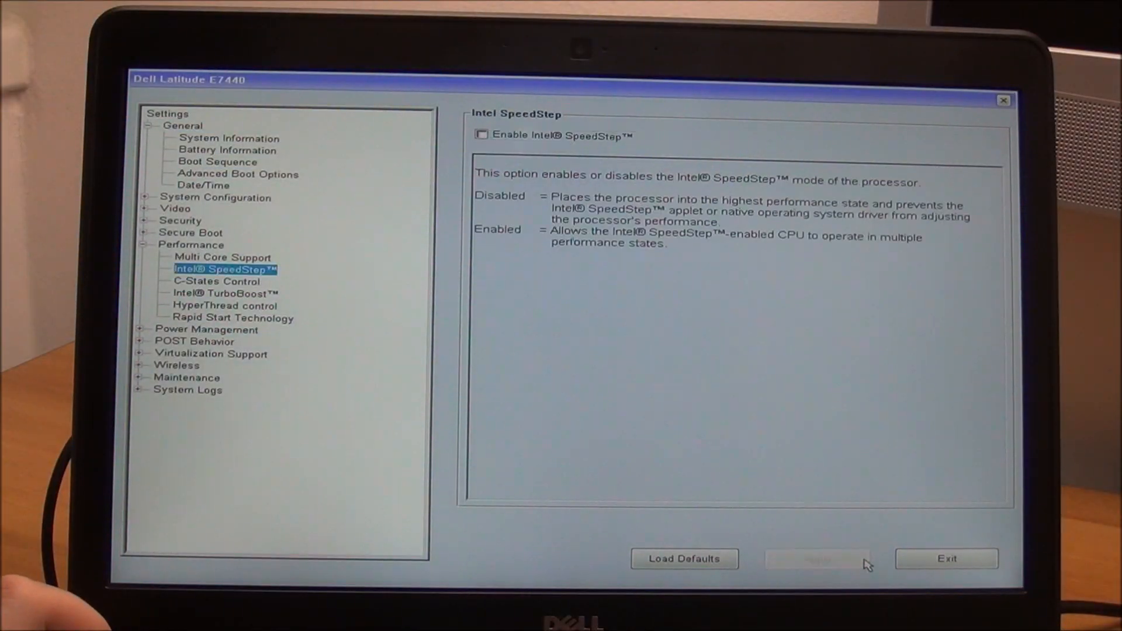